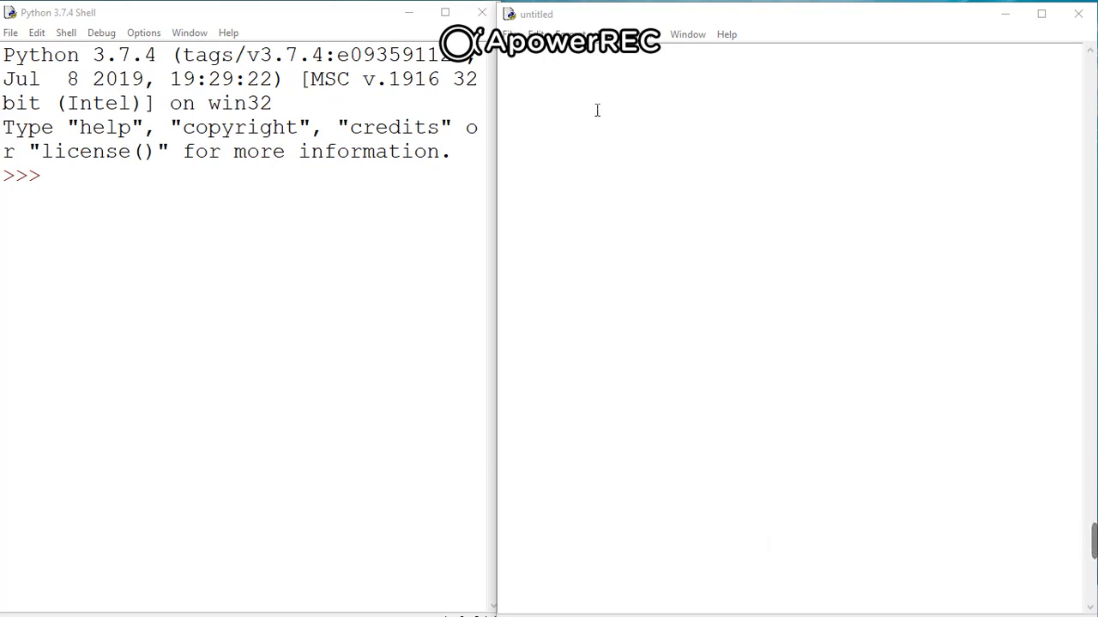
{"action": "mouse_move", "coordinate": [571, 131]}
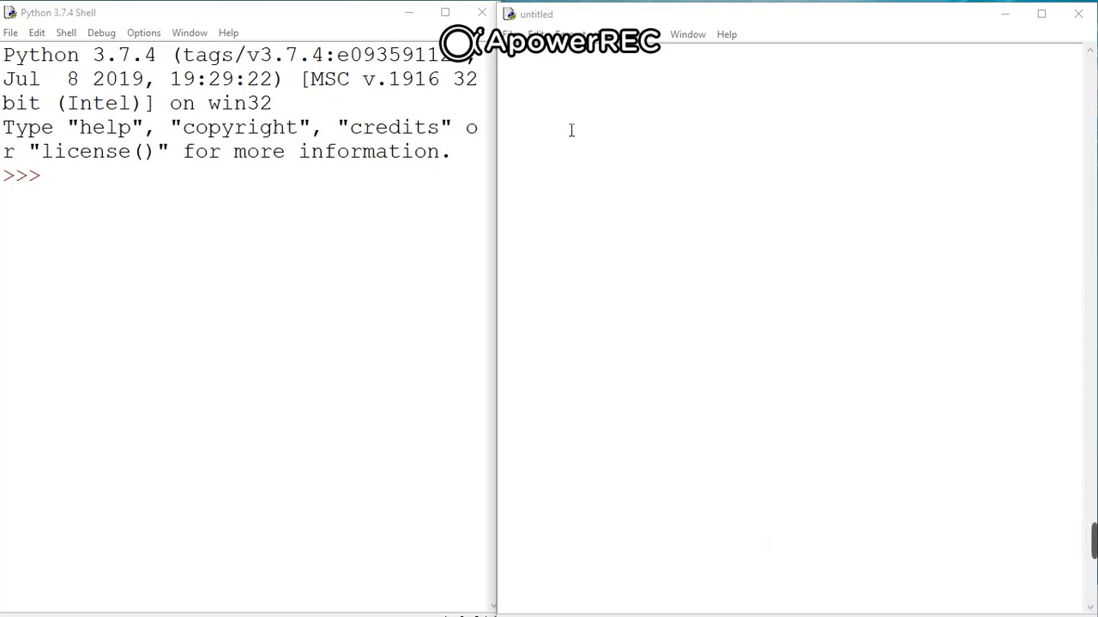
{"action": "mouse_move", "coordinate": [521, 85]}
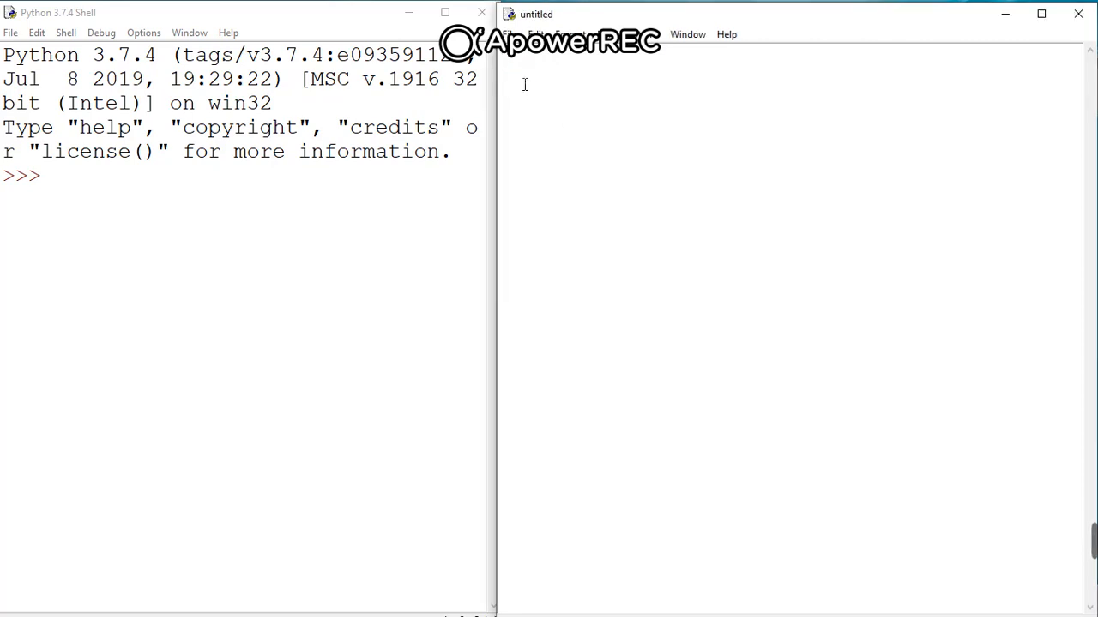
Step: Type the script's first line: no=int(input("enter int no"))
{"action": "type", "text": "ho"}
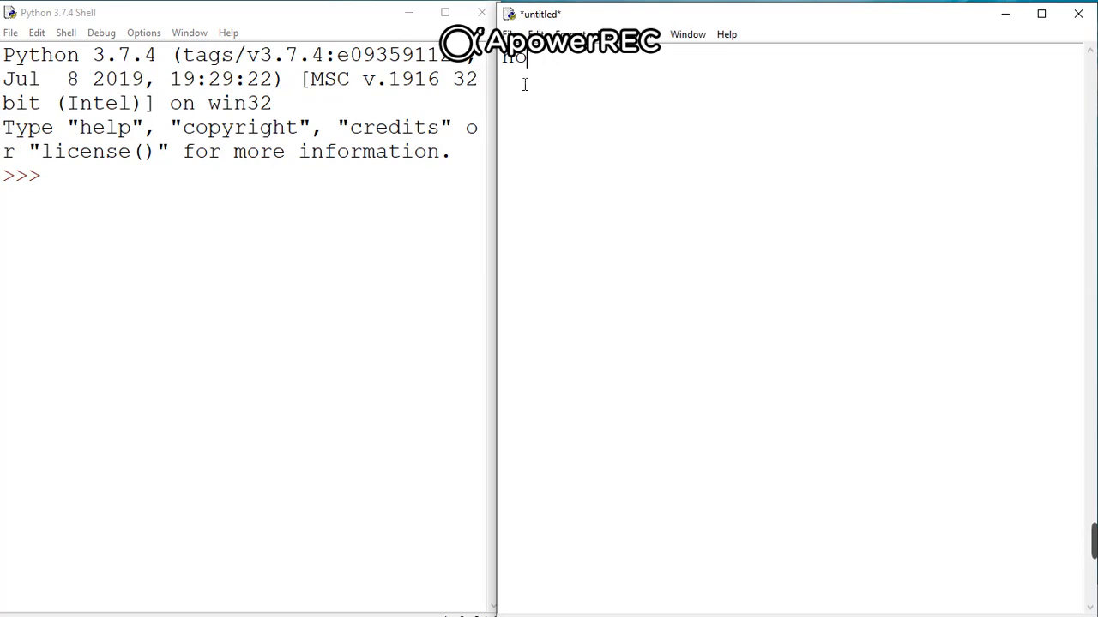
{"action": "type", "text": "=1"}
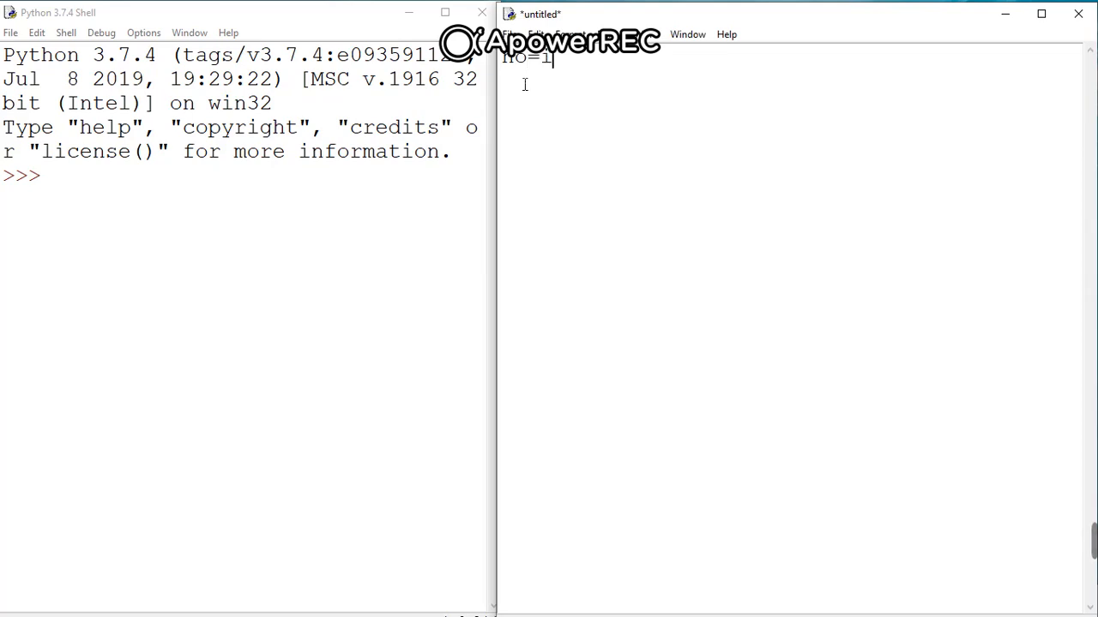
{"action": "type", "text": "int"}
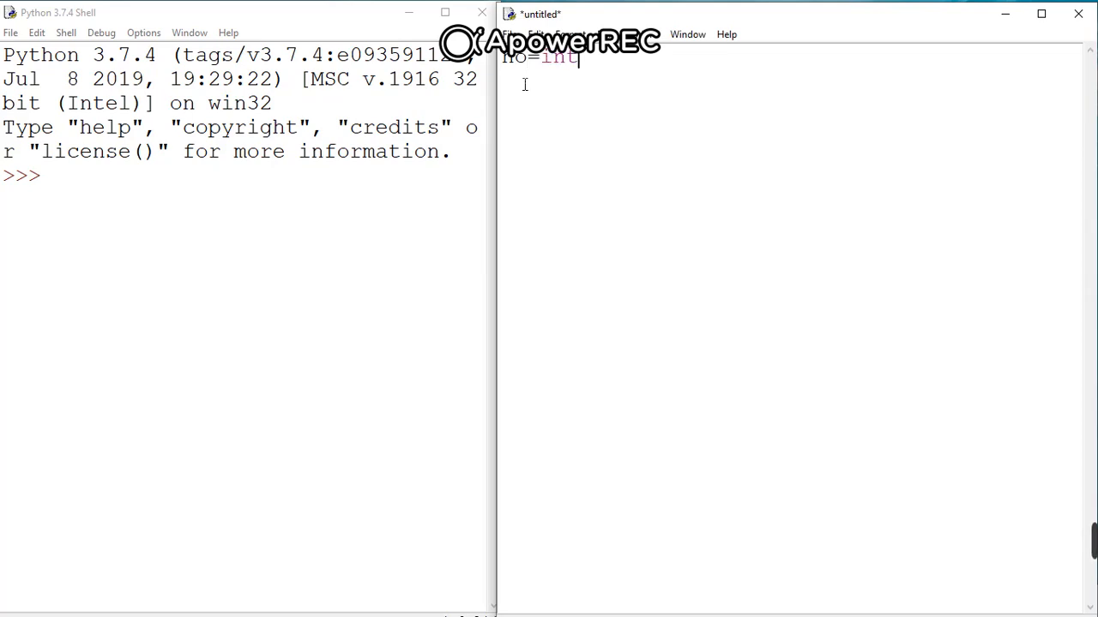
{"action": "type", "text": "("}
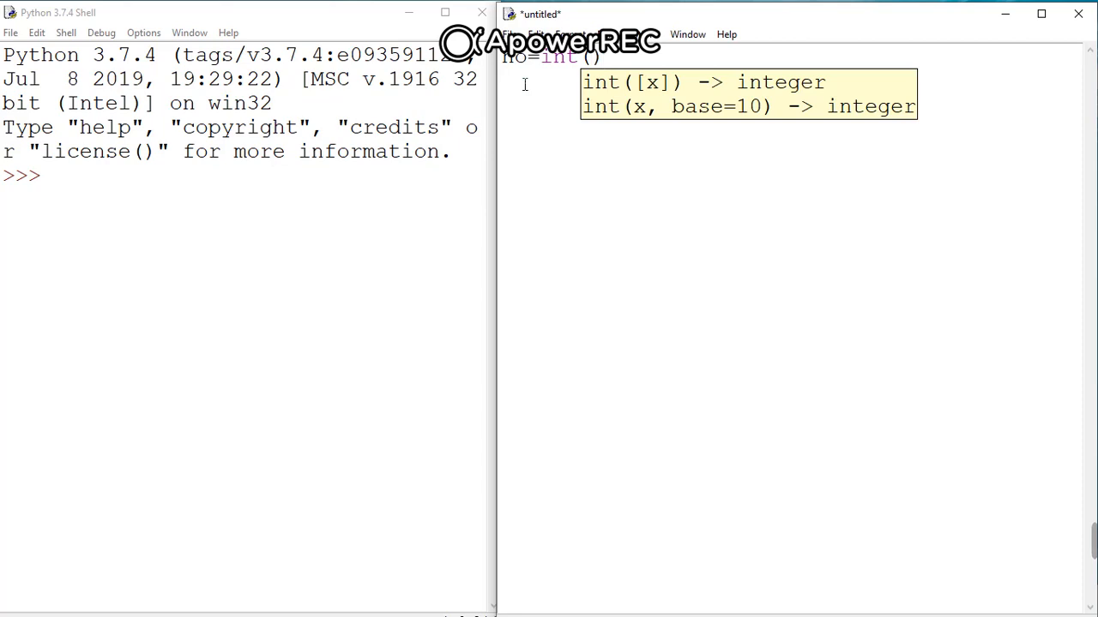
{"action": "type", "text": "ip"}
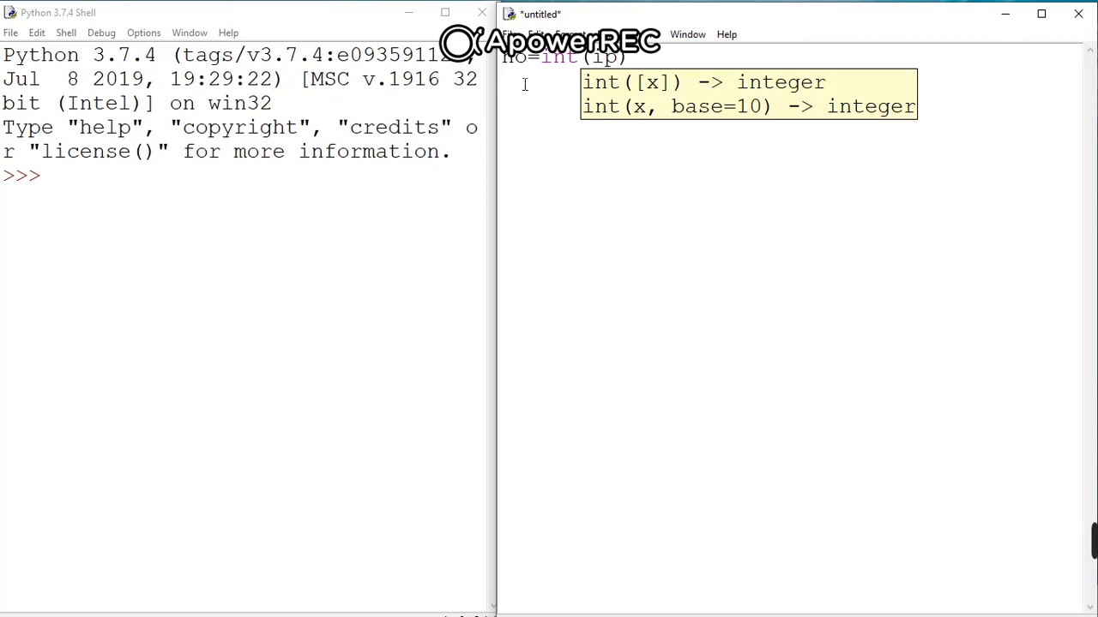
{"action": "type", "text": "npu"}
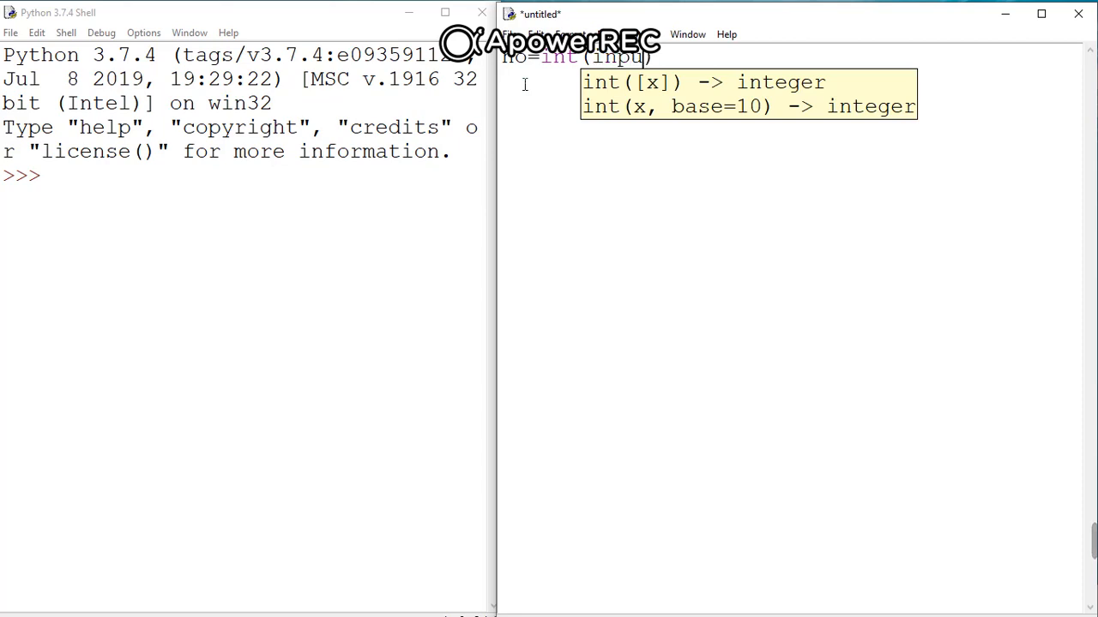
{"action": "type", "text": "()"}
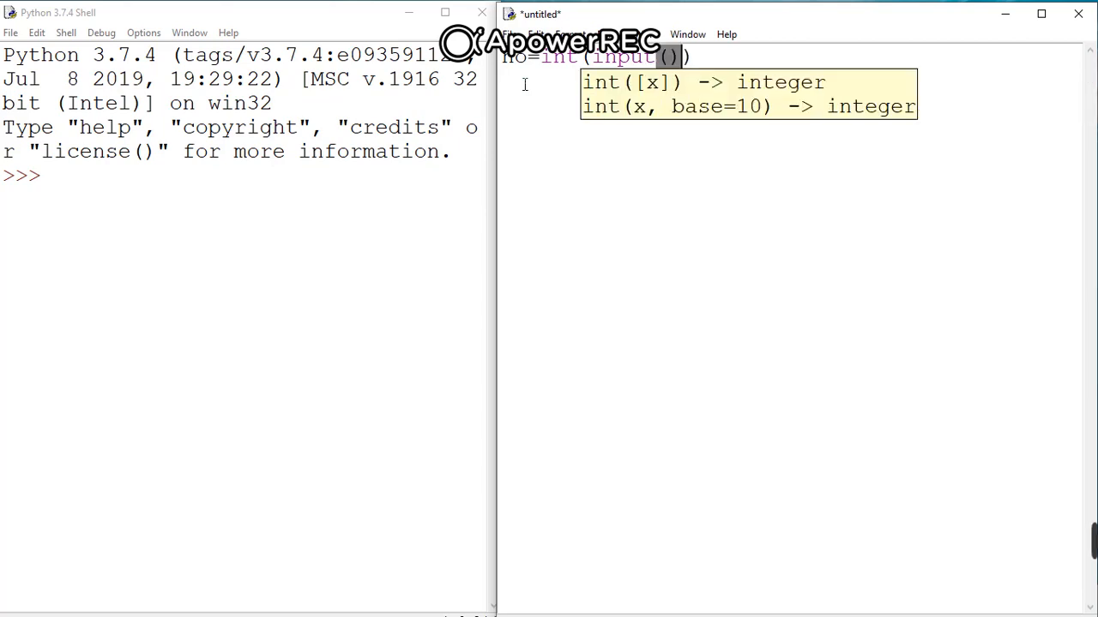
{"action": "type", "text": "\"\""}
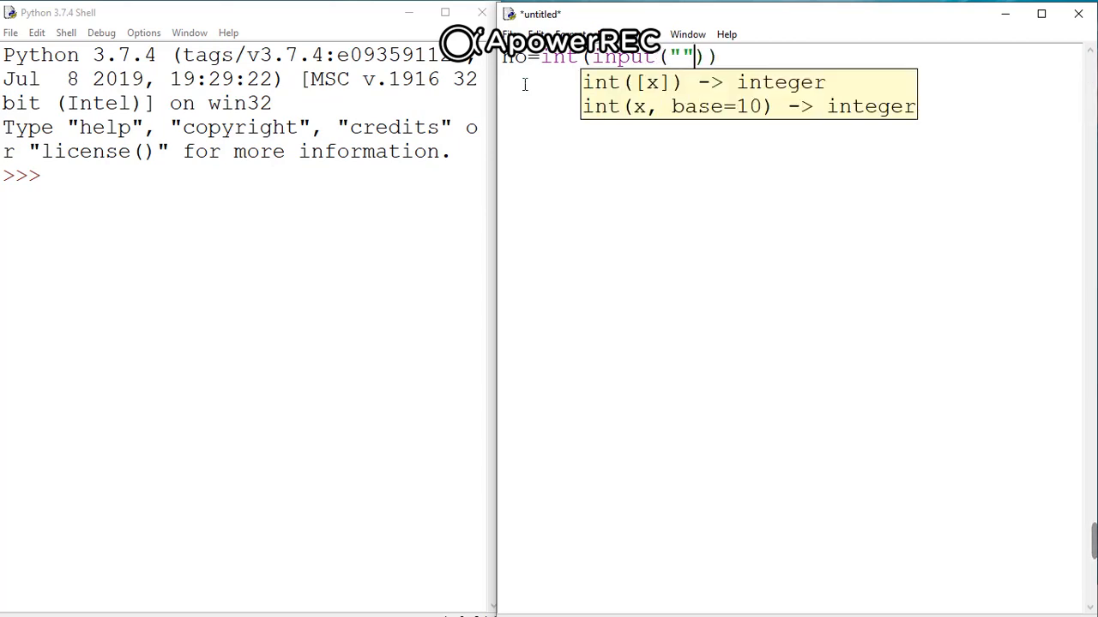
{"action": "type", "text": "ent"}
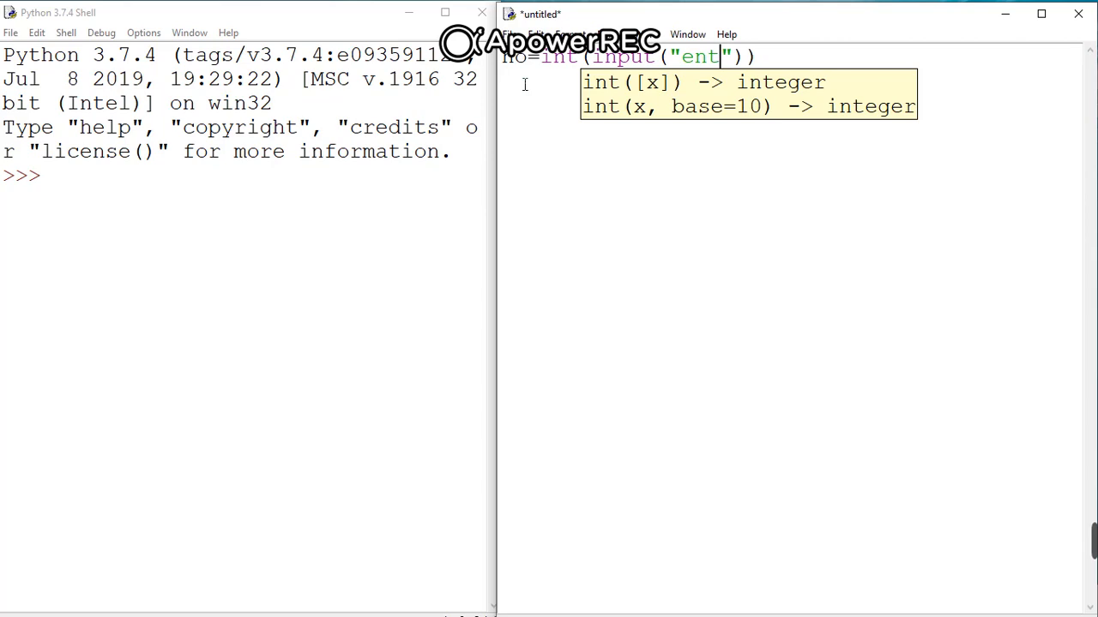
{"action": "type", "text": "er"}
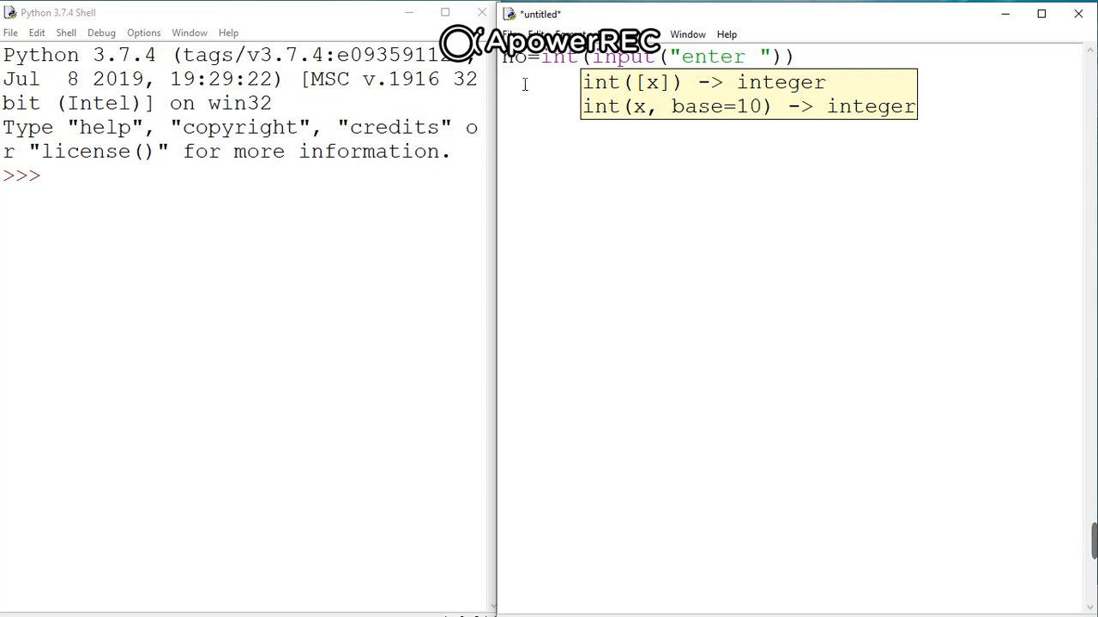
{"action": "type", "text": "int no"}
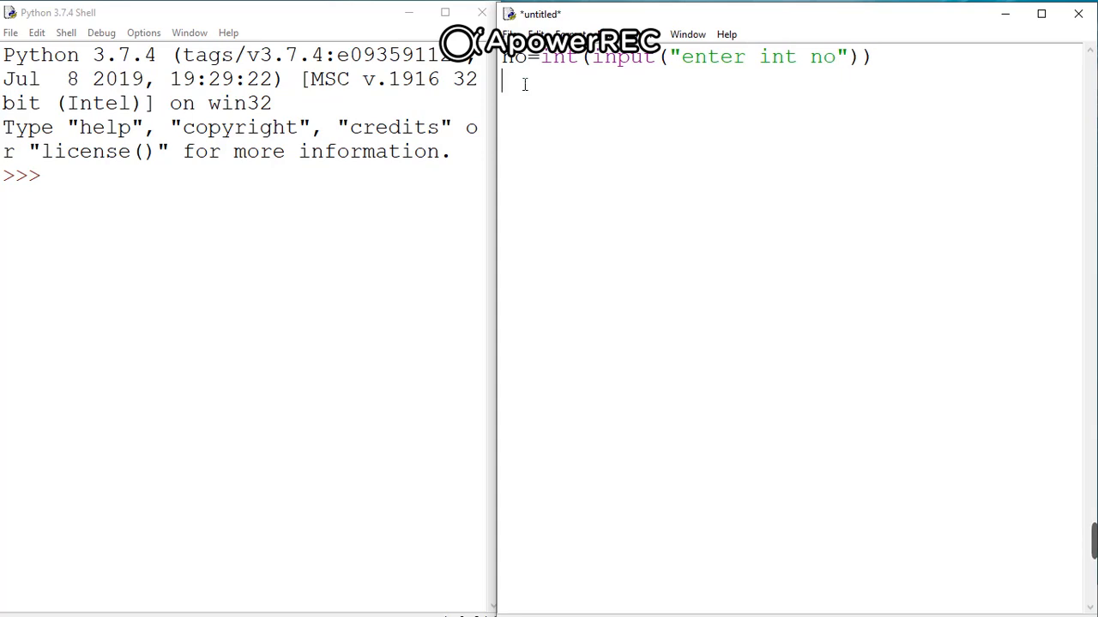
Step: Write the even-number check if no%2==0:
{"action": "type", "text": "if"}
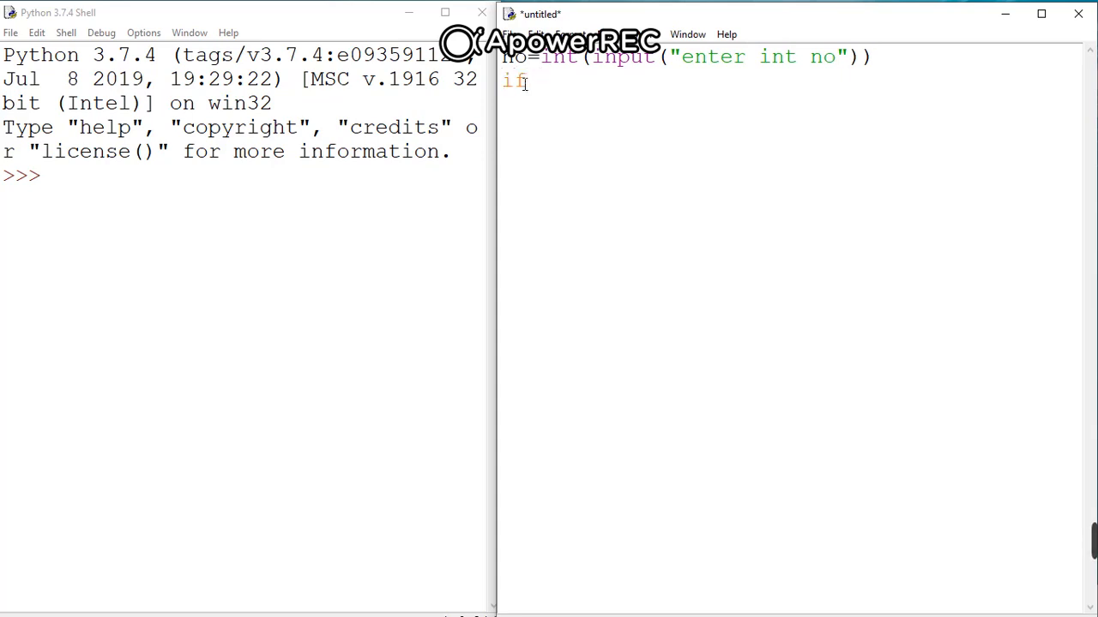
{"action": "type", "text": "no"}
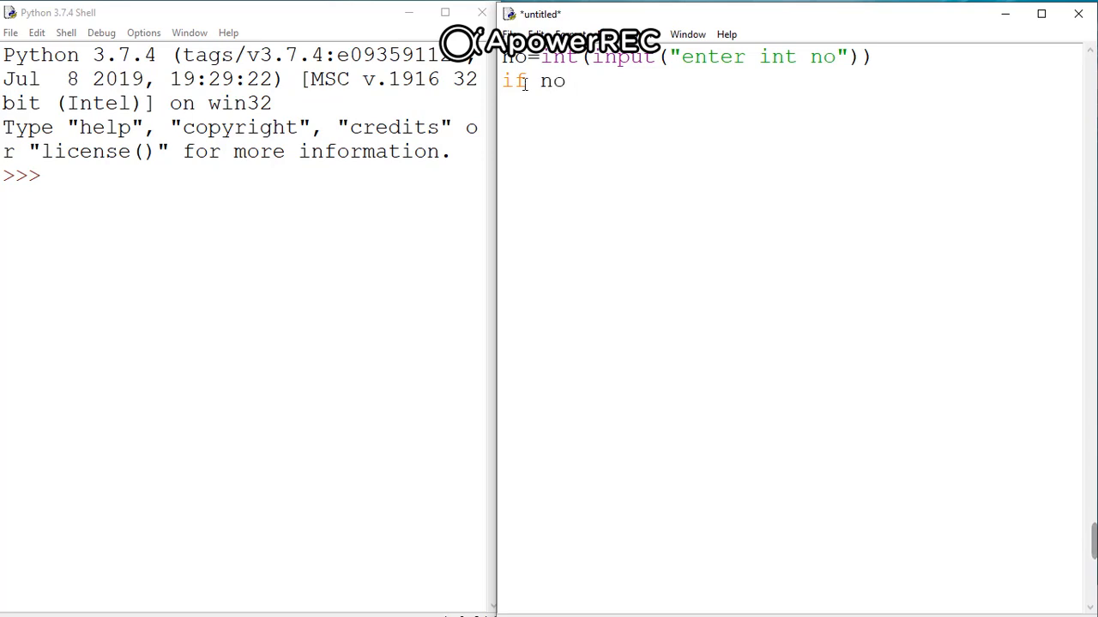
{"action": "type", "text": "%2"}
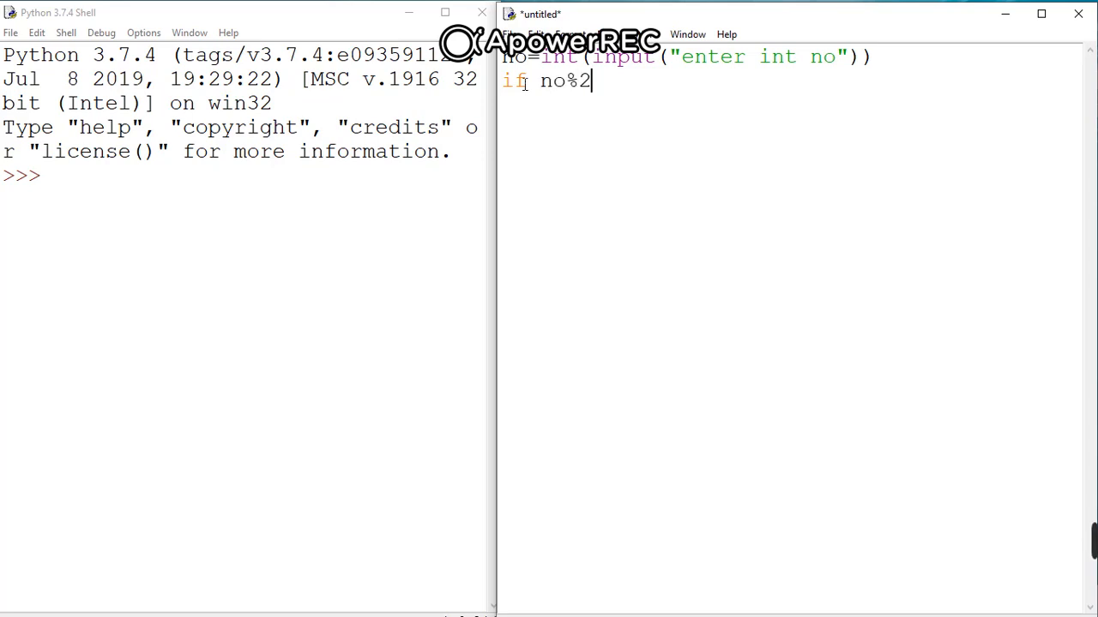
{"action": "type", "text": "==0:"}
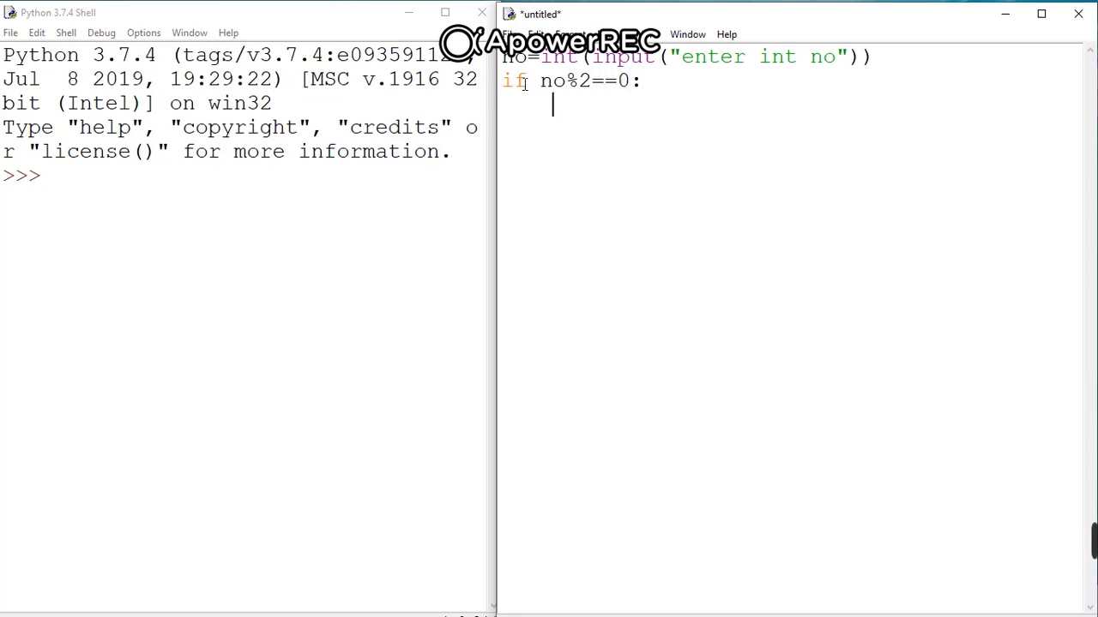
Step: Add an indented print("no is even") under the condition
{"action": "type", "text": "pri"}
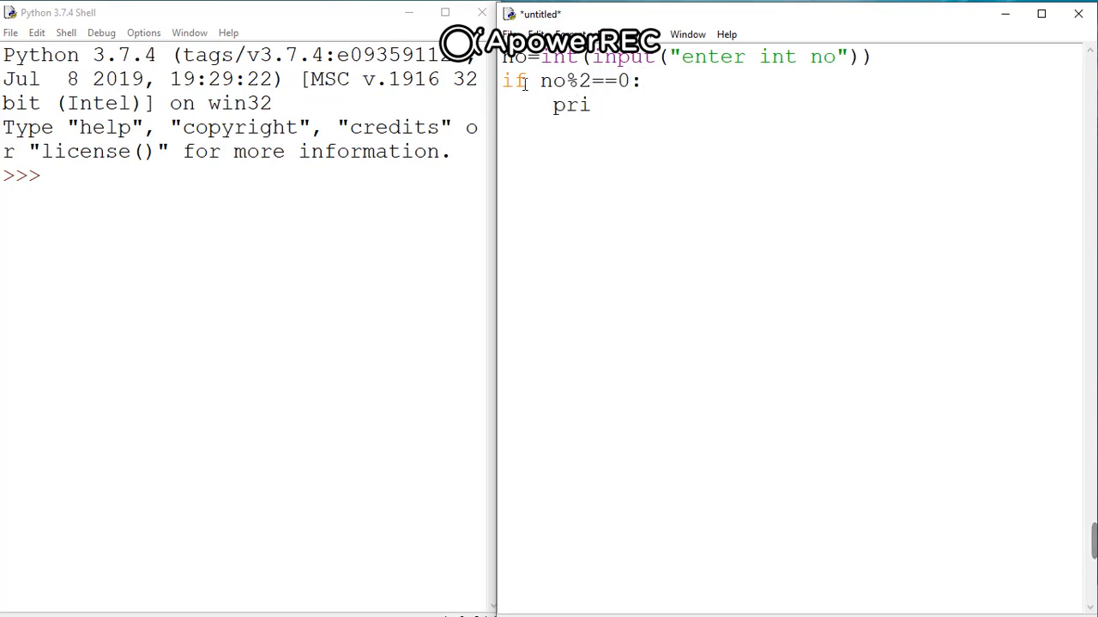
{"action": "type", "text": "nt()"}
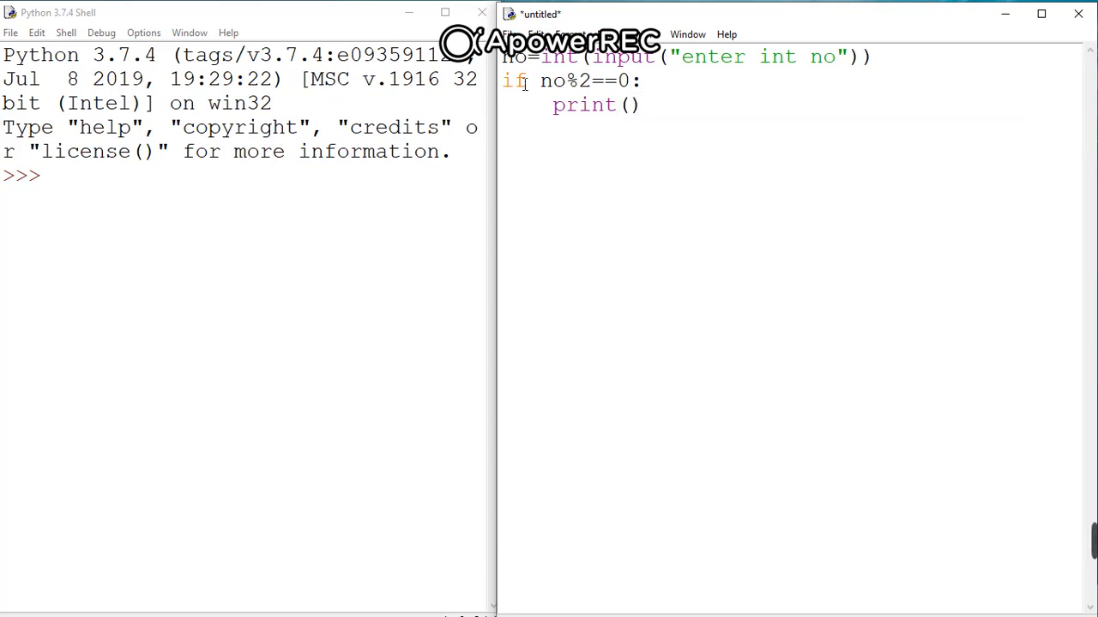
{"action": "type", "text": "\"\""}
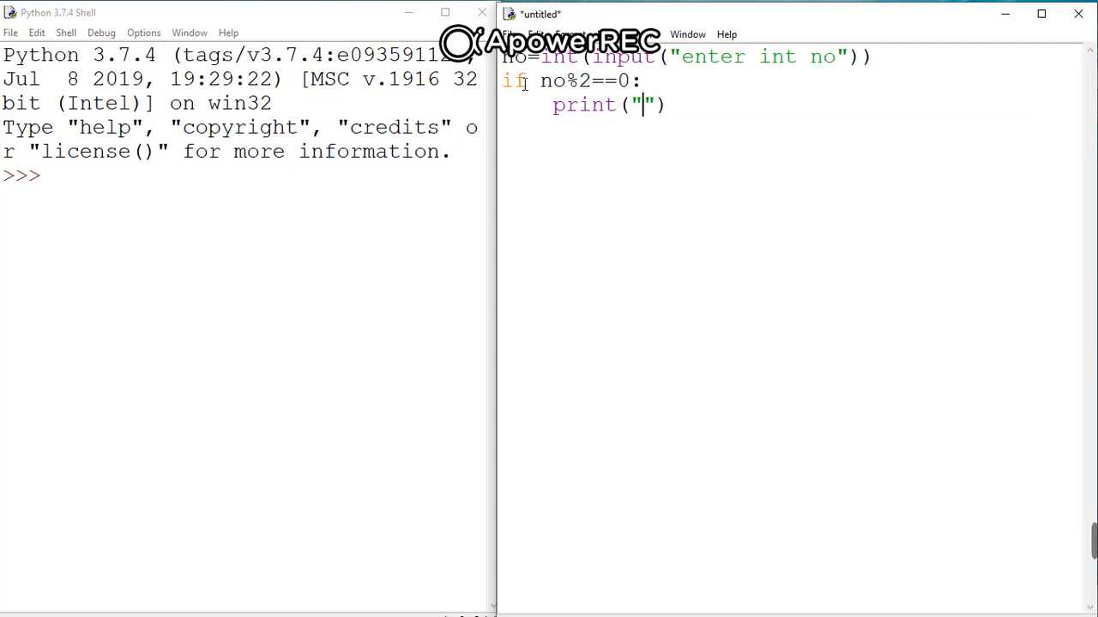
{"action": "type", "text": "no is"}
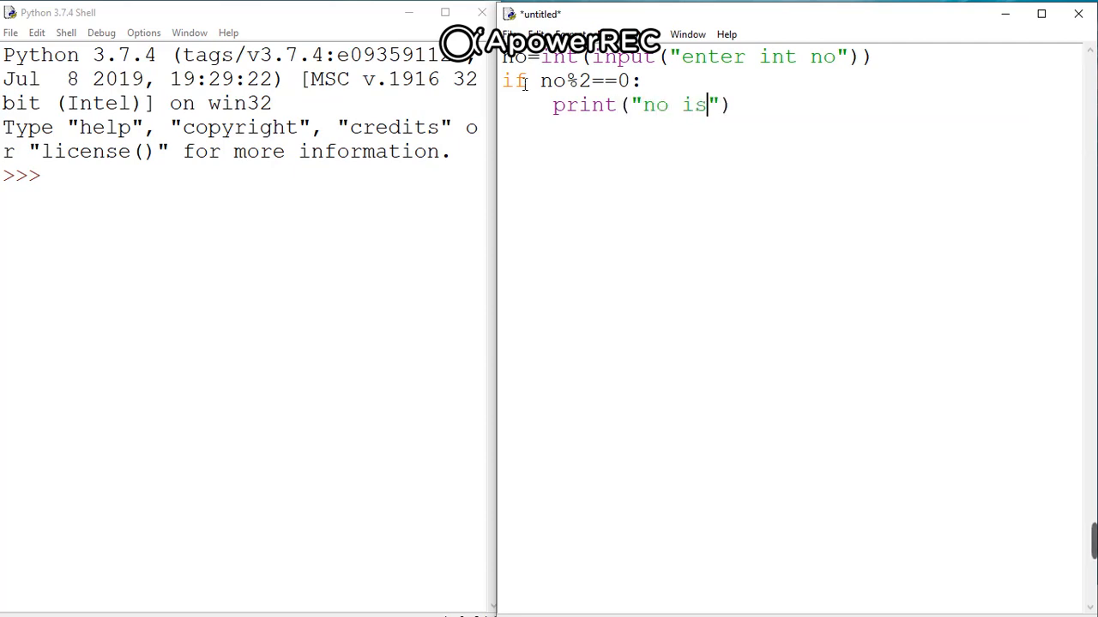
{"action": "type", "text": "ev"}
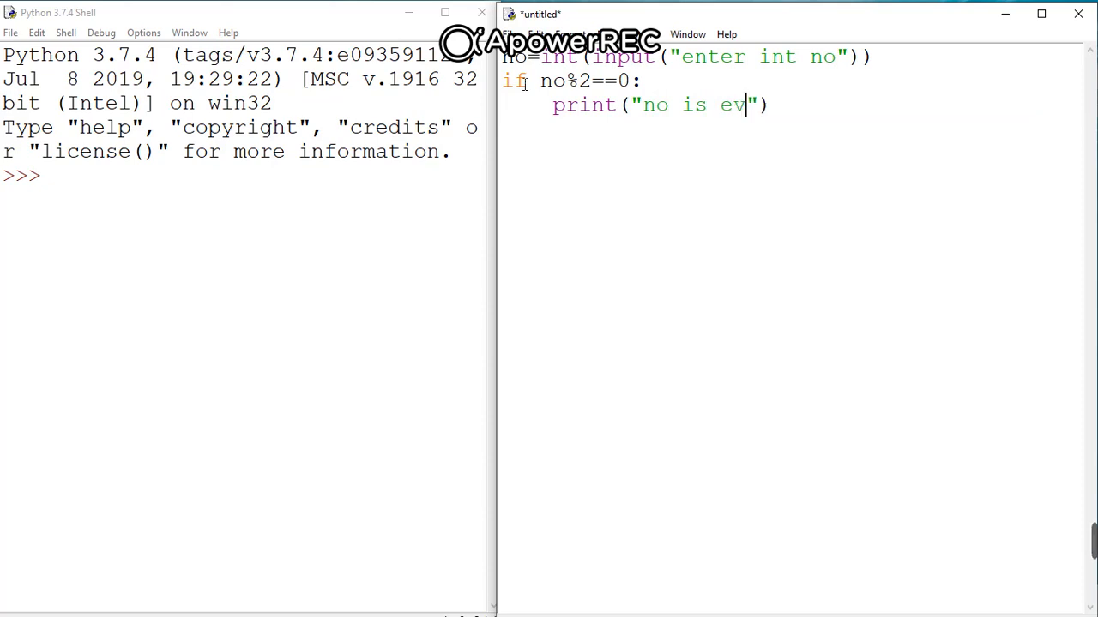
{"action": "type", "text": "en"}
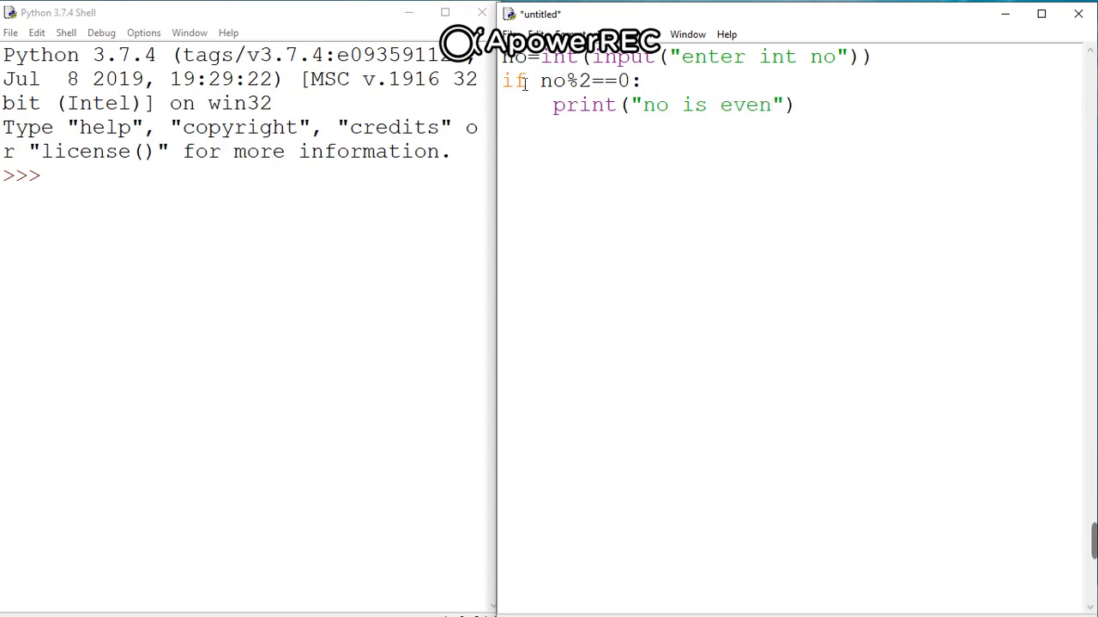
Step: Add else: with an indented print("no is odd") after the even check
{"action": "type", "text": "el"}
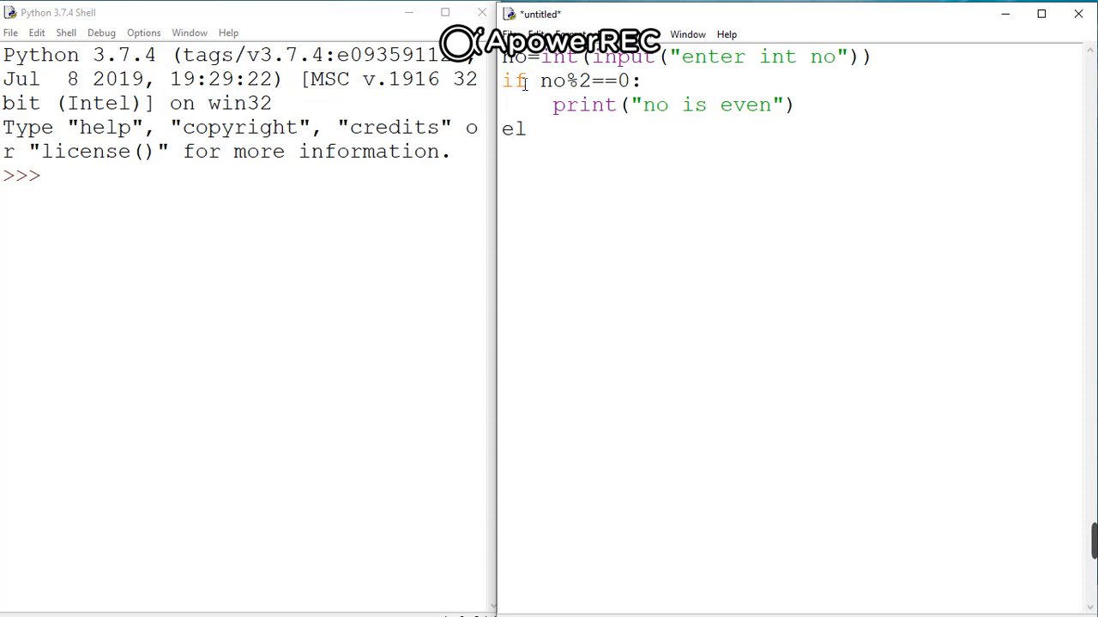
{"action": "type", "text": "se:"}
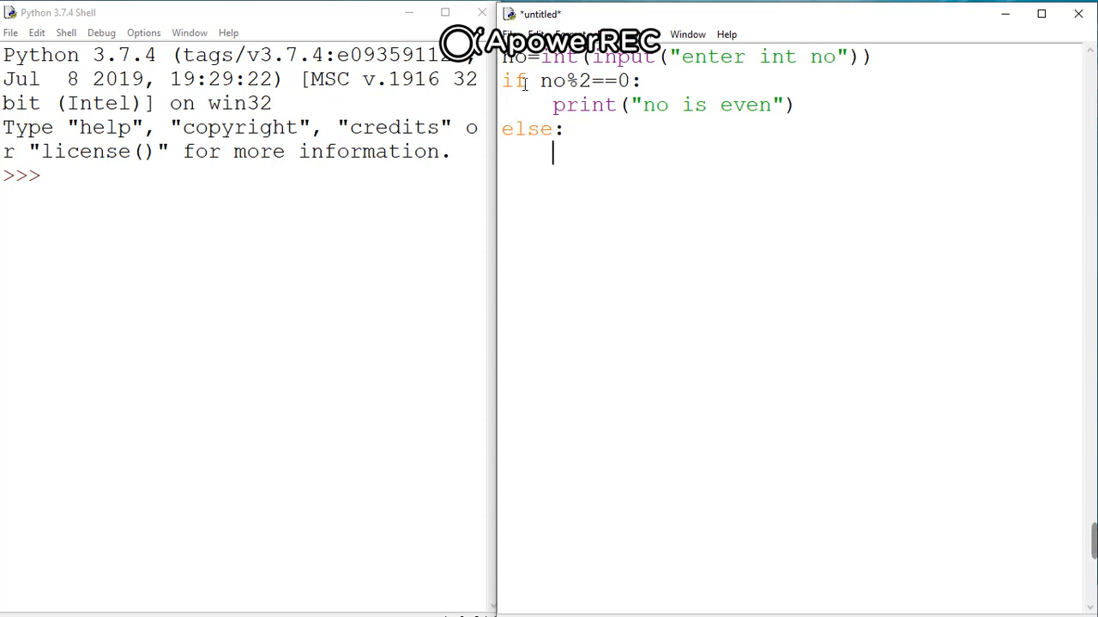
{"action": "type", "text": "pr"}
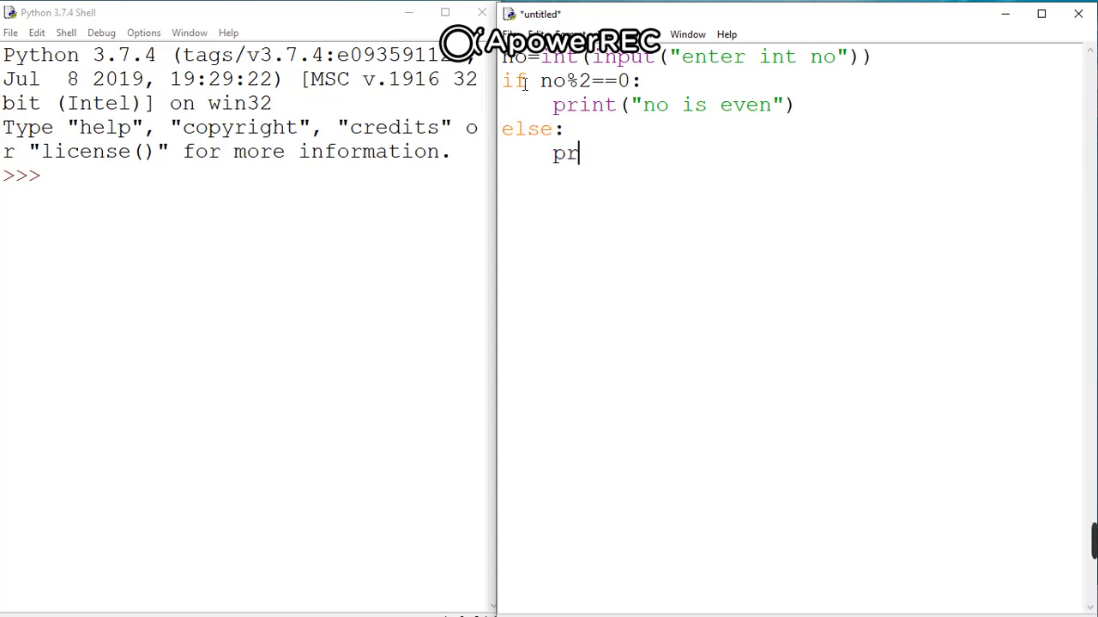
{"action": "type", "text": "intf"}
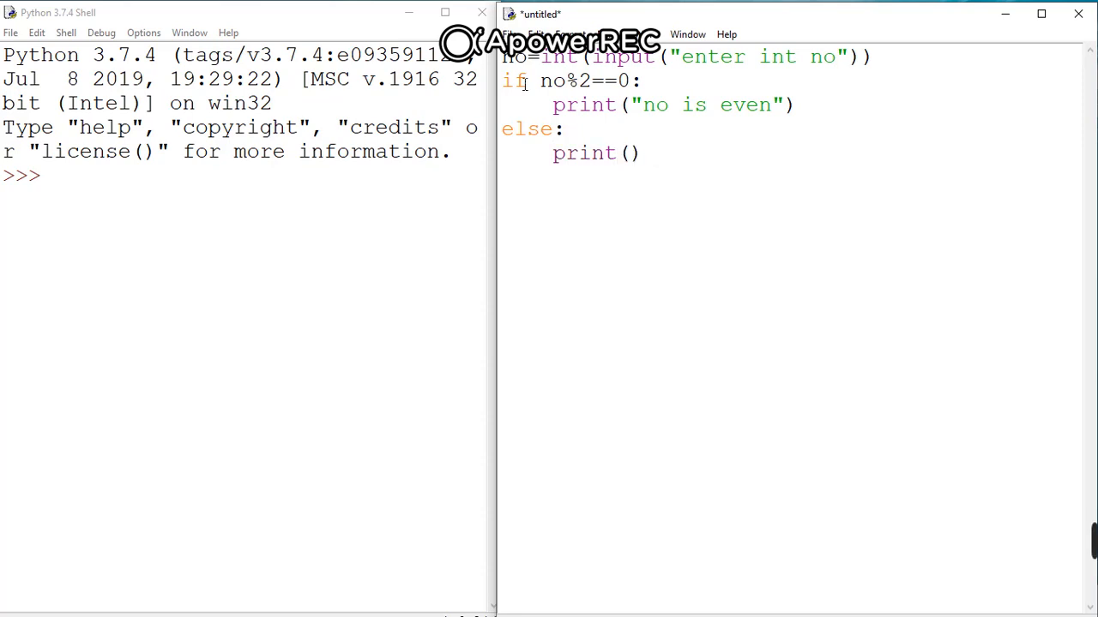
{"action": "type", "text": "\"n\""}
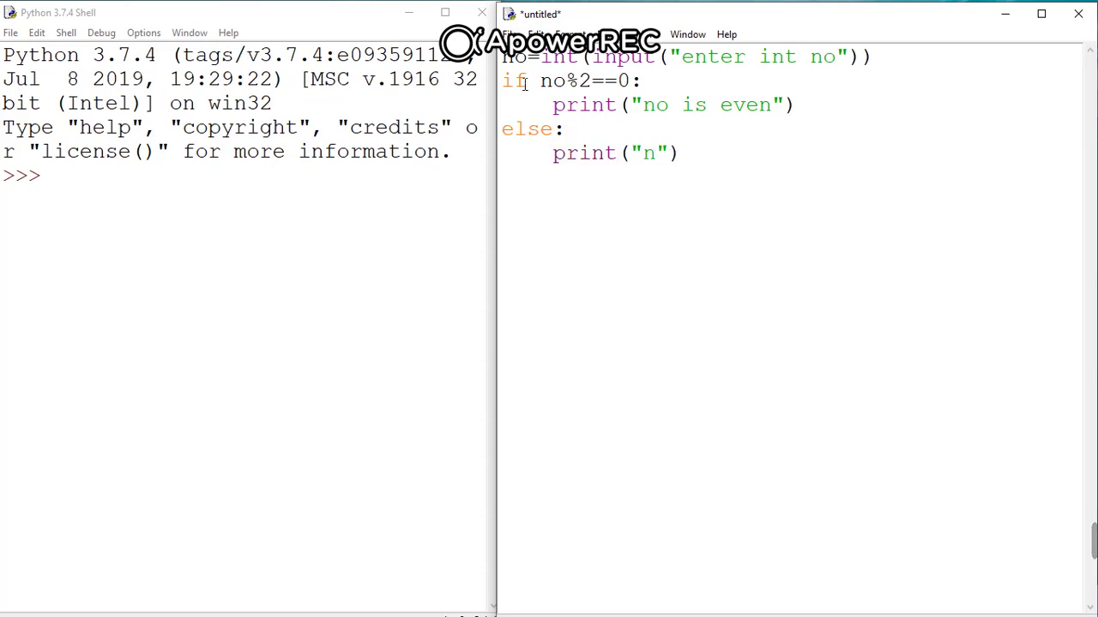
{"action": "type", "text": "o is o"}
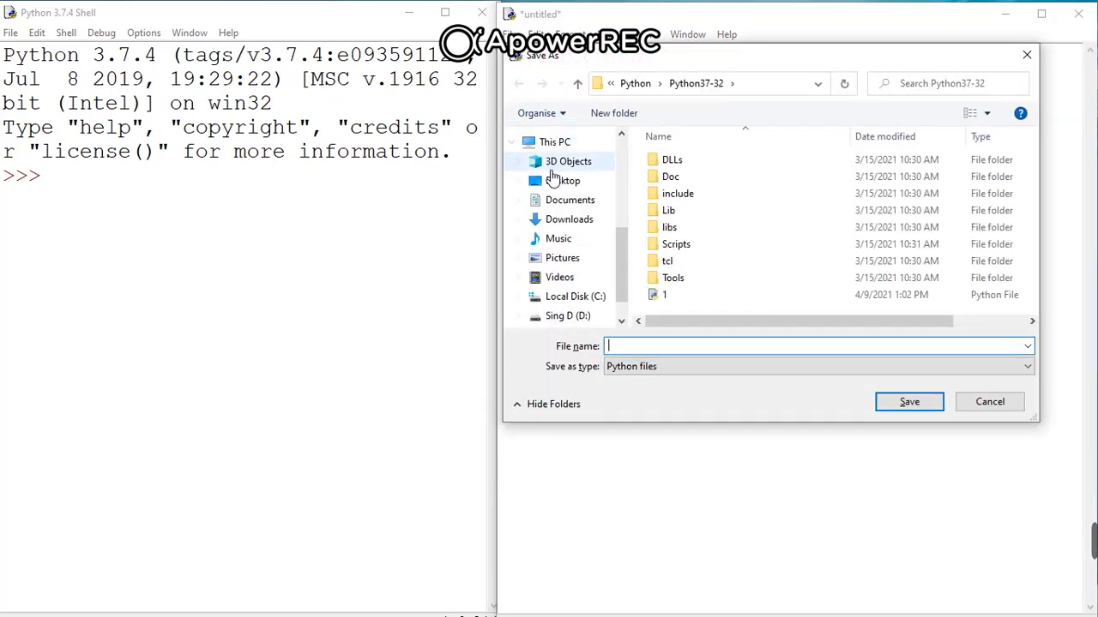
Step: Save the script as 9.py in Desktop\python, then run it with input 7
{"action": "left_click", "coordinate": [562, 168]}
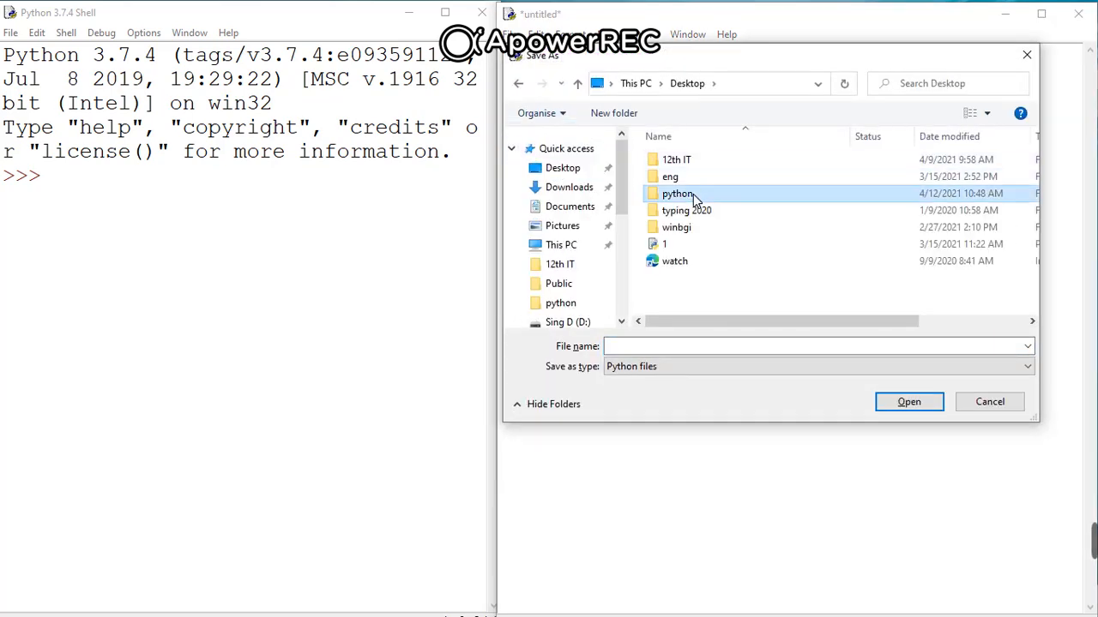
{"action": "double_click", "coordinate": [677, 193]}
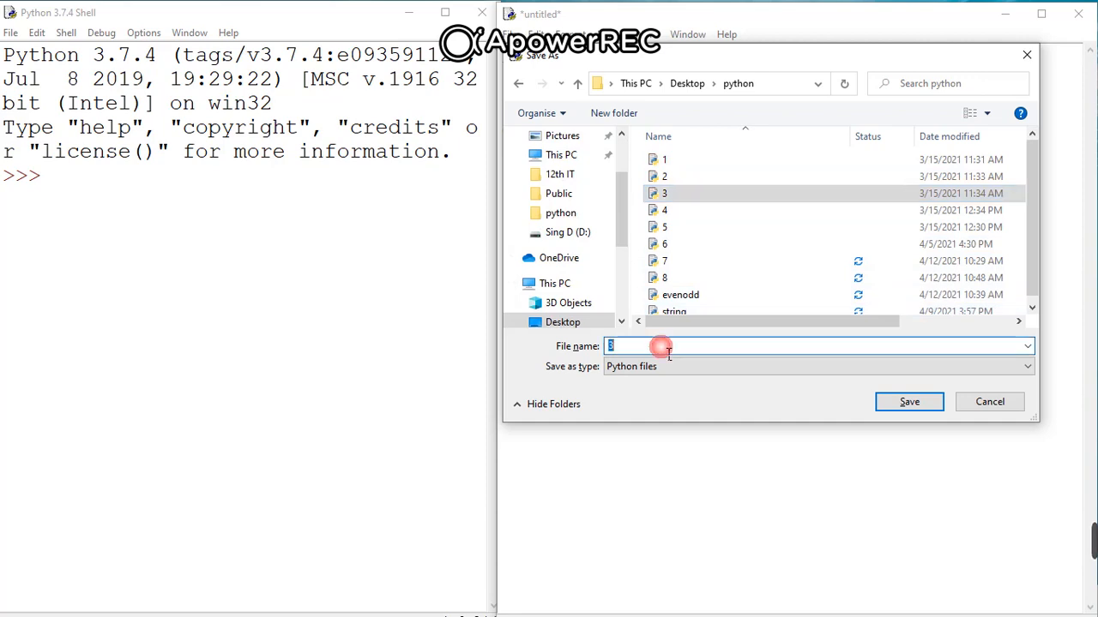
{"action": "type", "text": "9.py"}
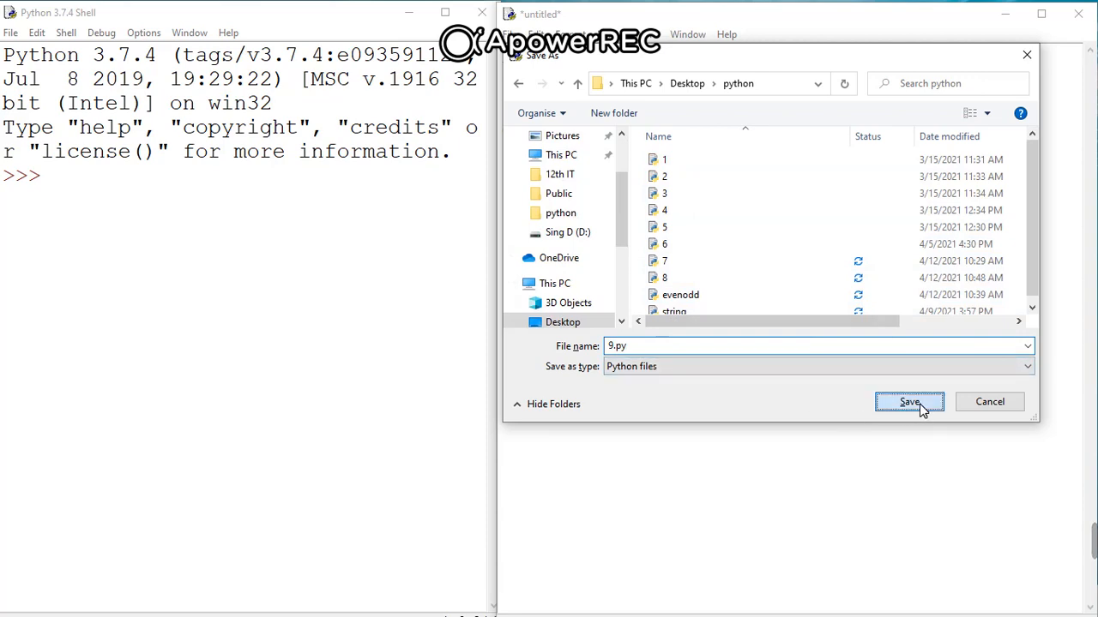
{"action": "left_click", "coordinate": [909, 403]}
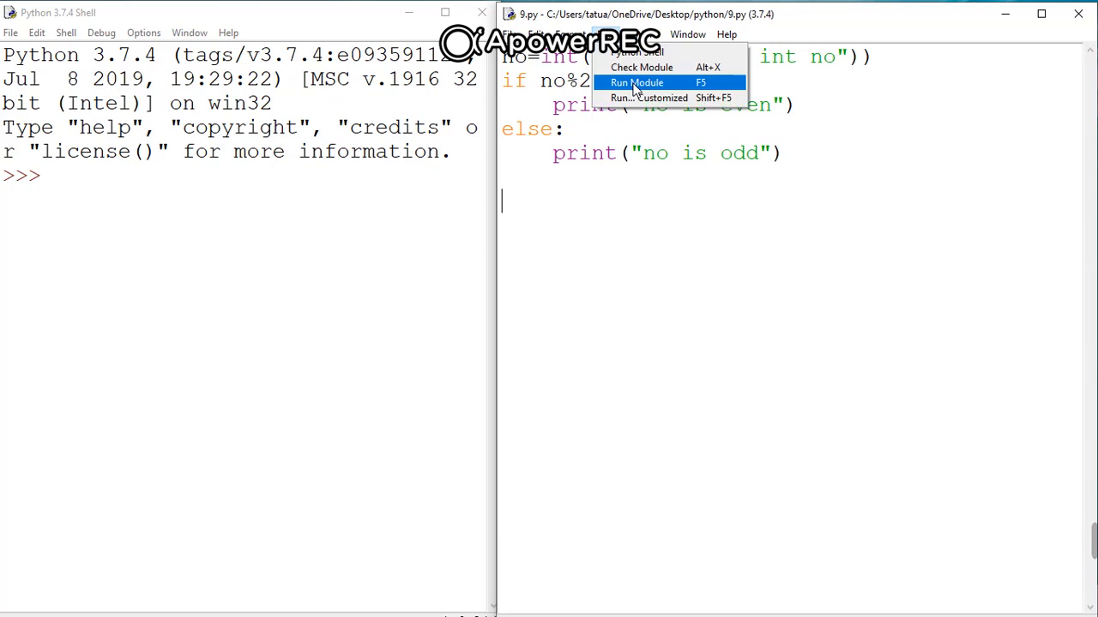
{"action": "left_click", "coordinate": [636, 82]}
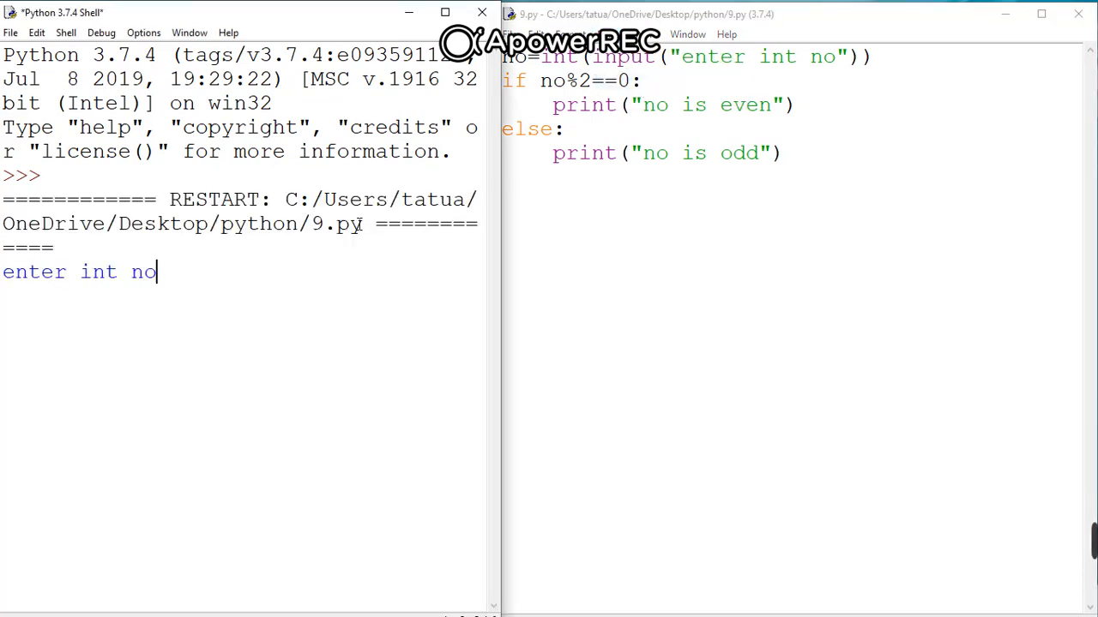
{"action": "type", "text": "7"}
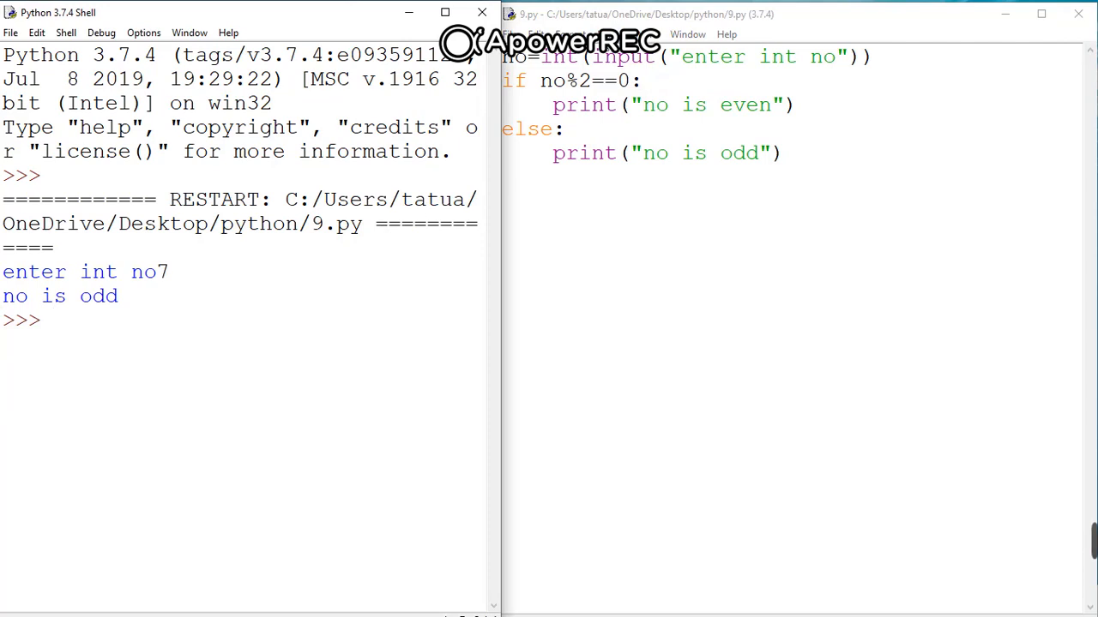
Step: Rerun 9.py with F5 and enter 6 at the prompt
{"action": "key", "text": "F5"}
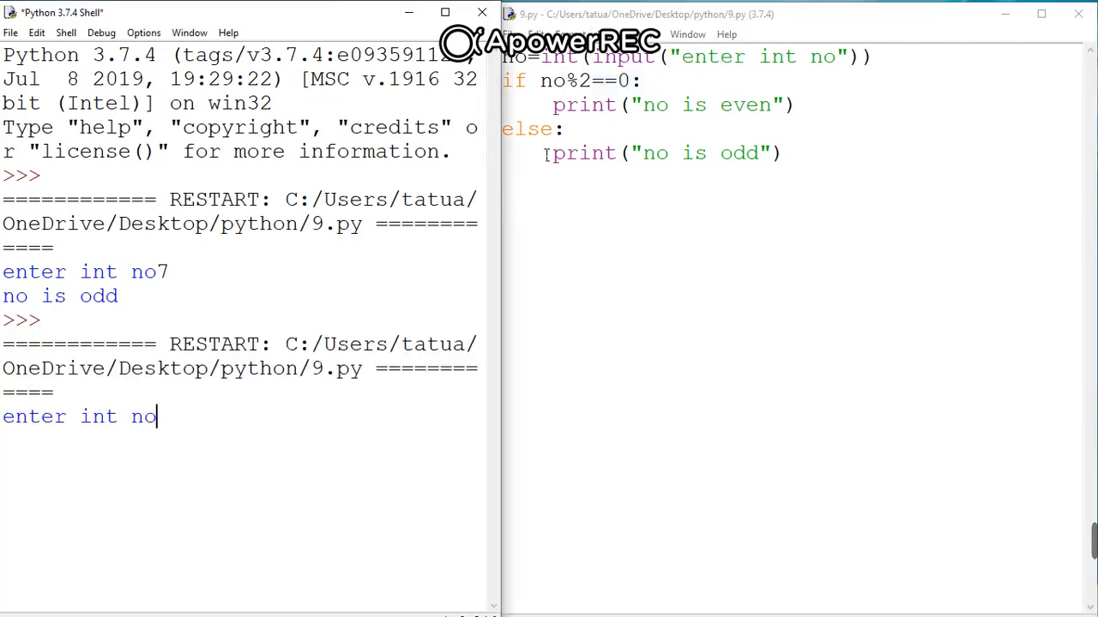
{"action": "type", "text": "6"}
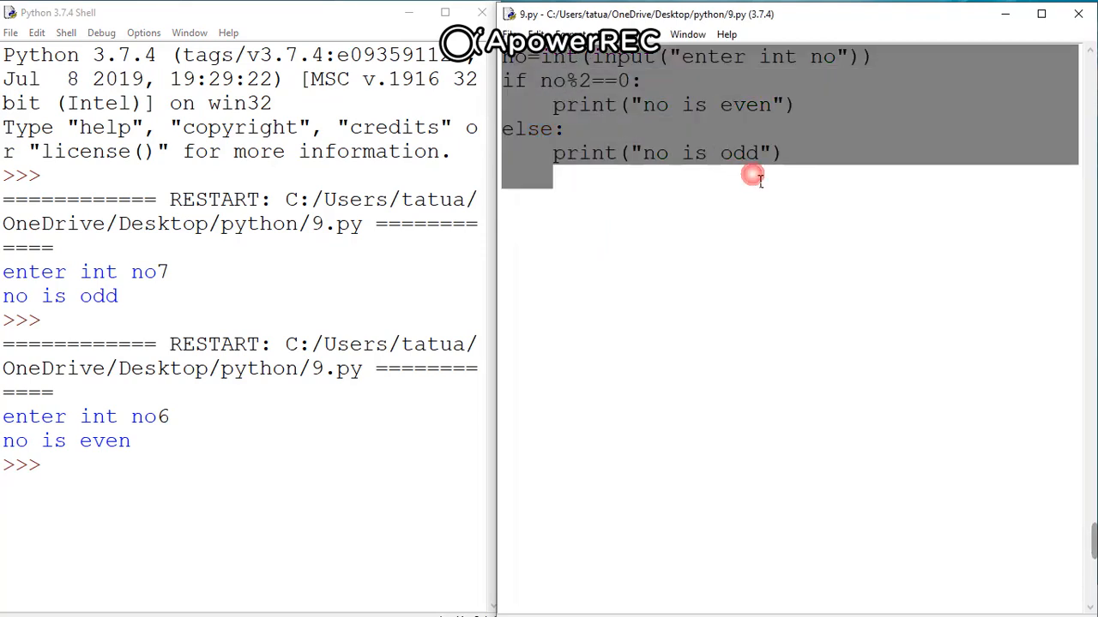
{"action": "mouse_move", "coordinate": [678, 202]}
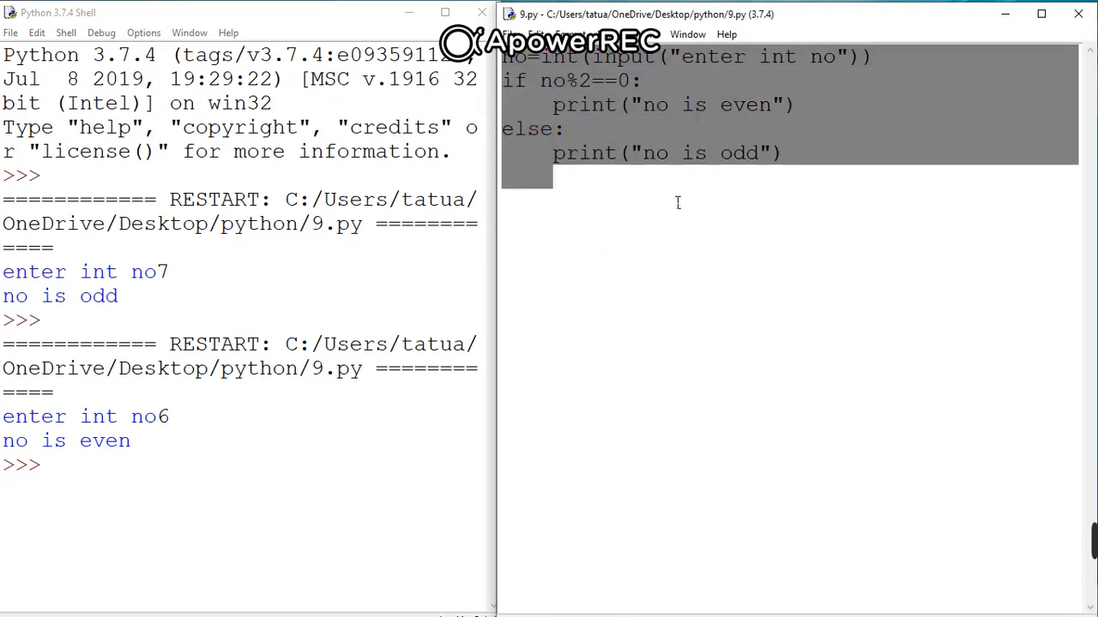